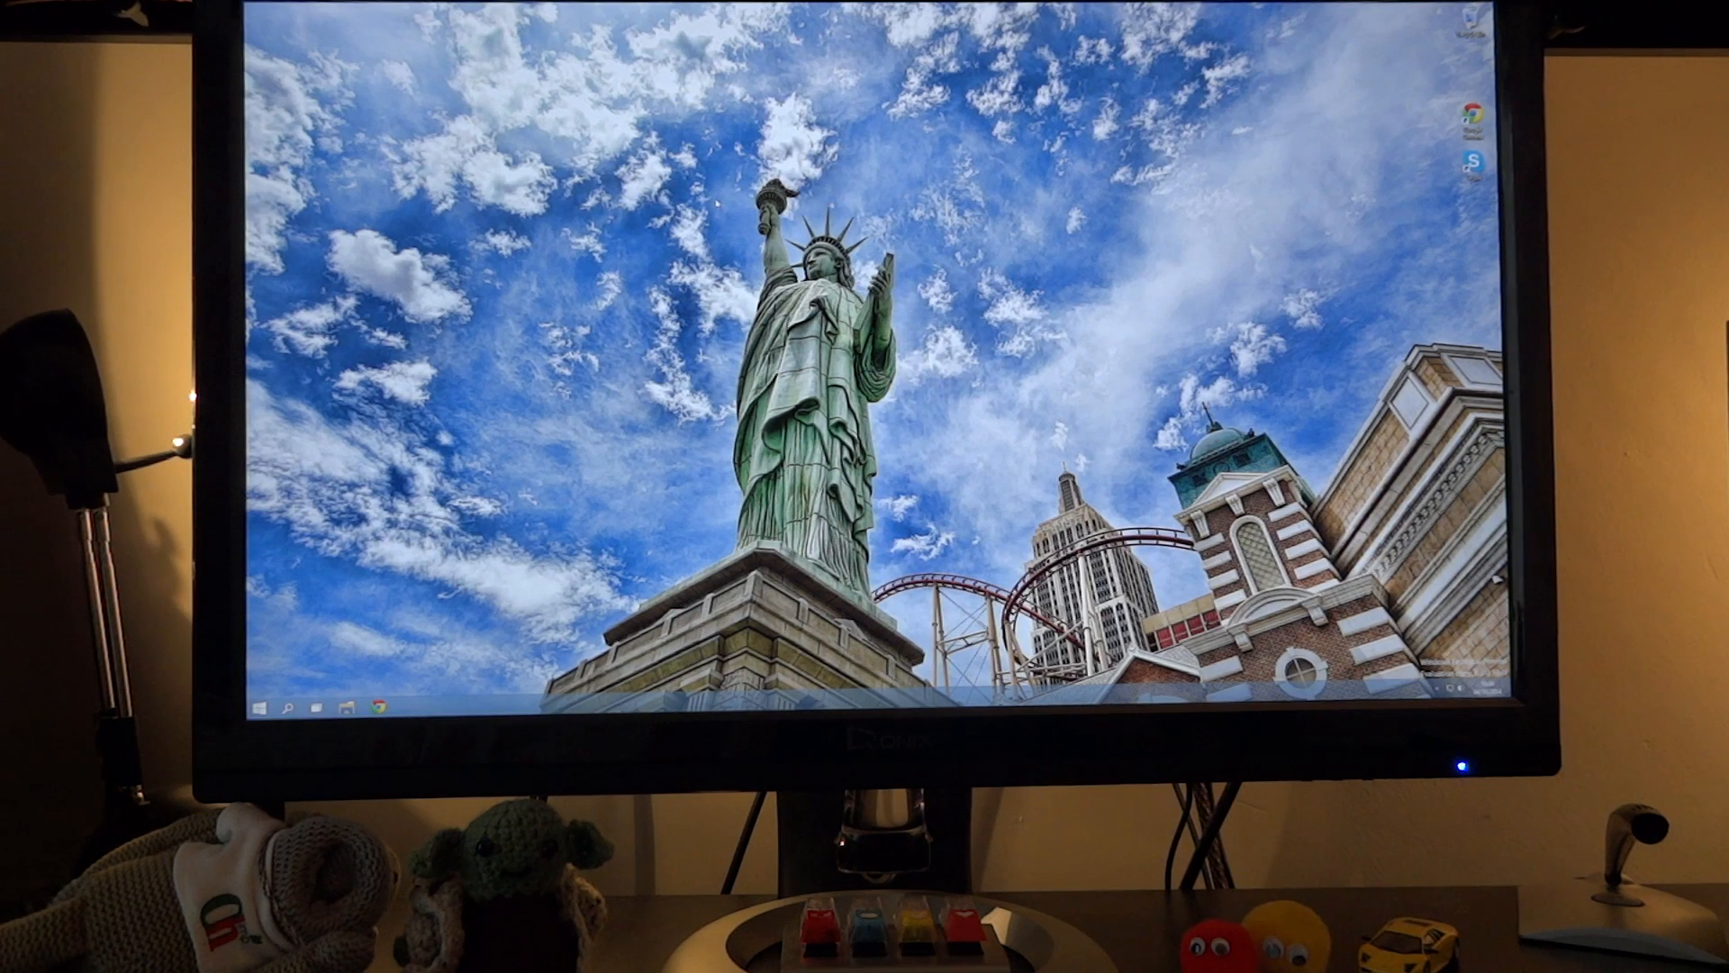
# Step: Bring up the Start menu with pinned apps and the search box
pyautogui.click(257, 708)
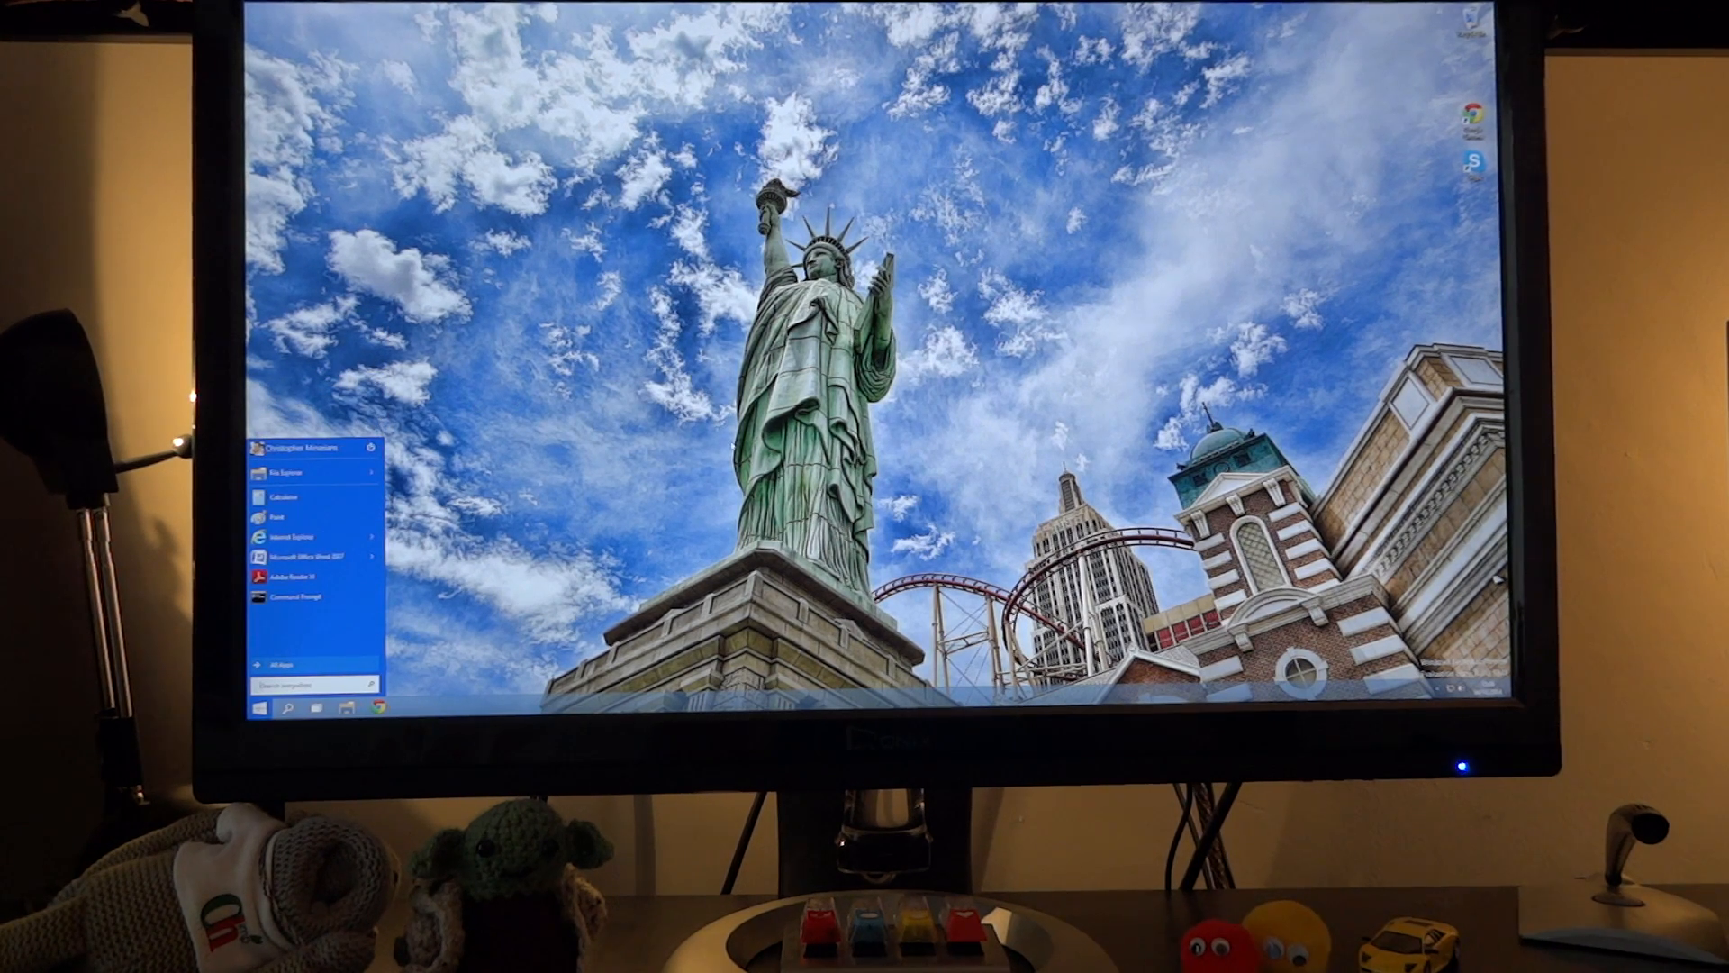
# Step: Bring up the Settings charm panel with its settings links and quick toggles
pyautogui.click(259, 706)
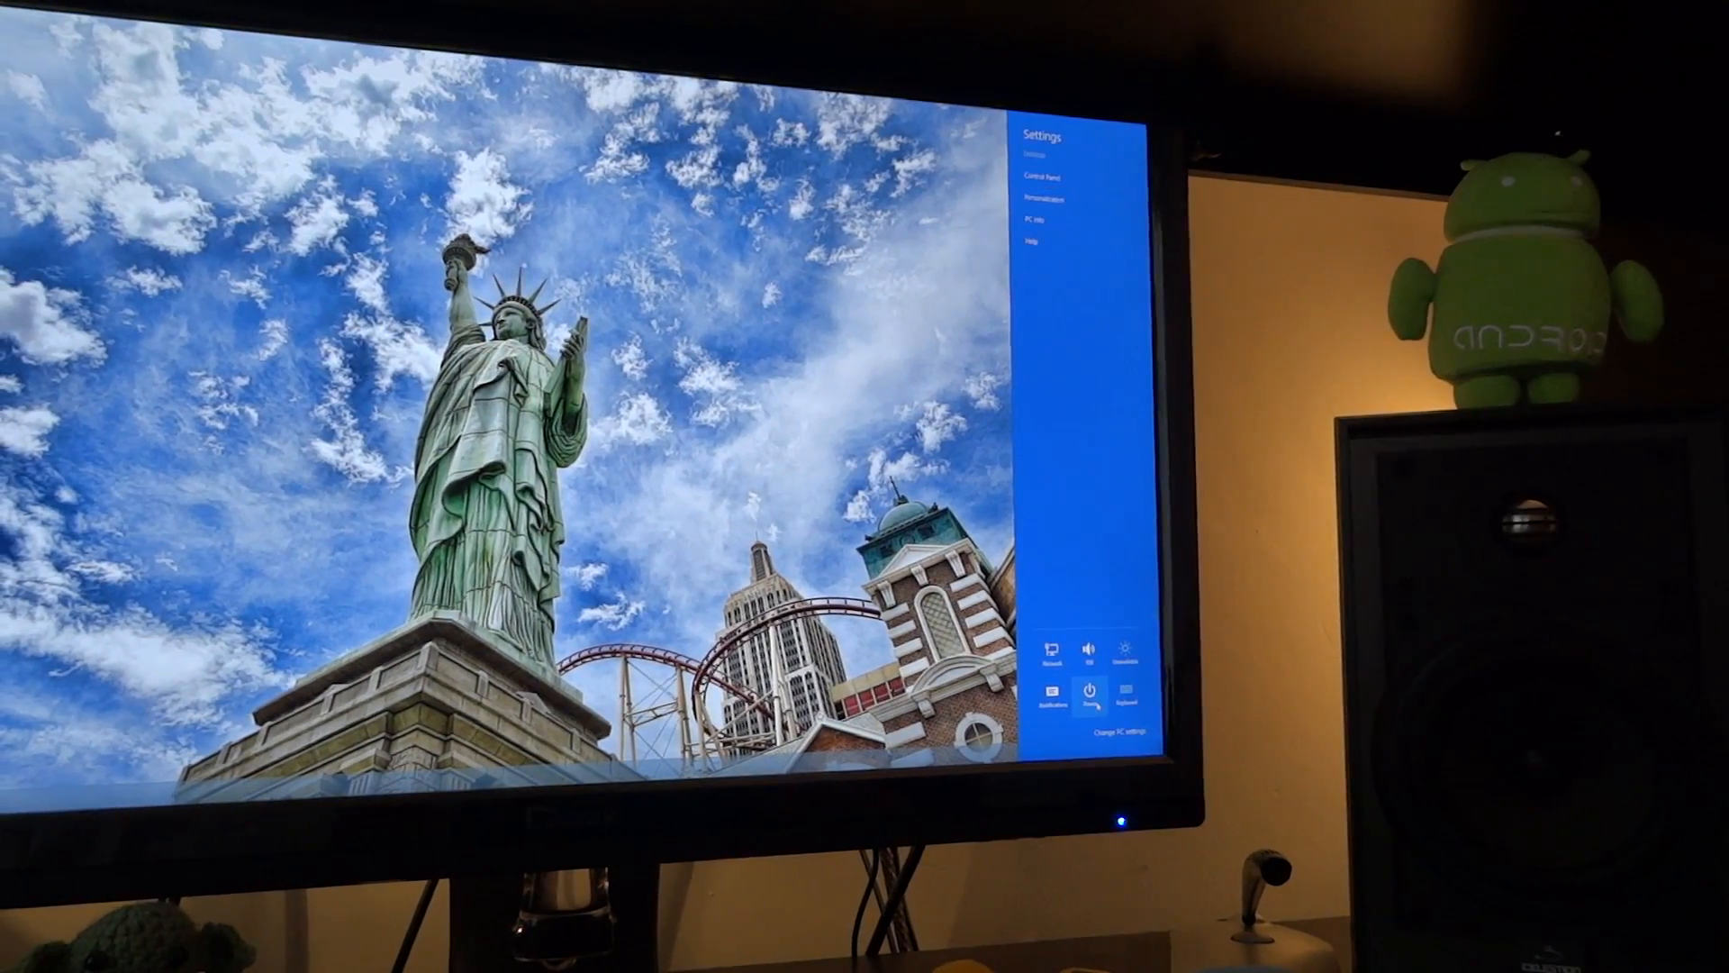
# Step: Restart the PC from the Power options into the Troubleshoot recovery screen
pyautogui.click(1092, 702)
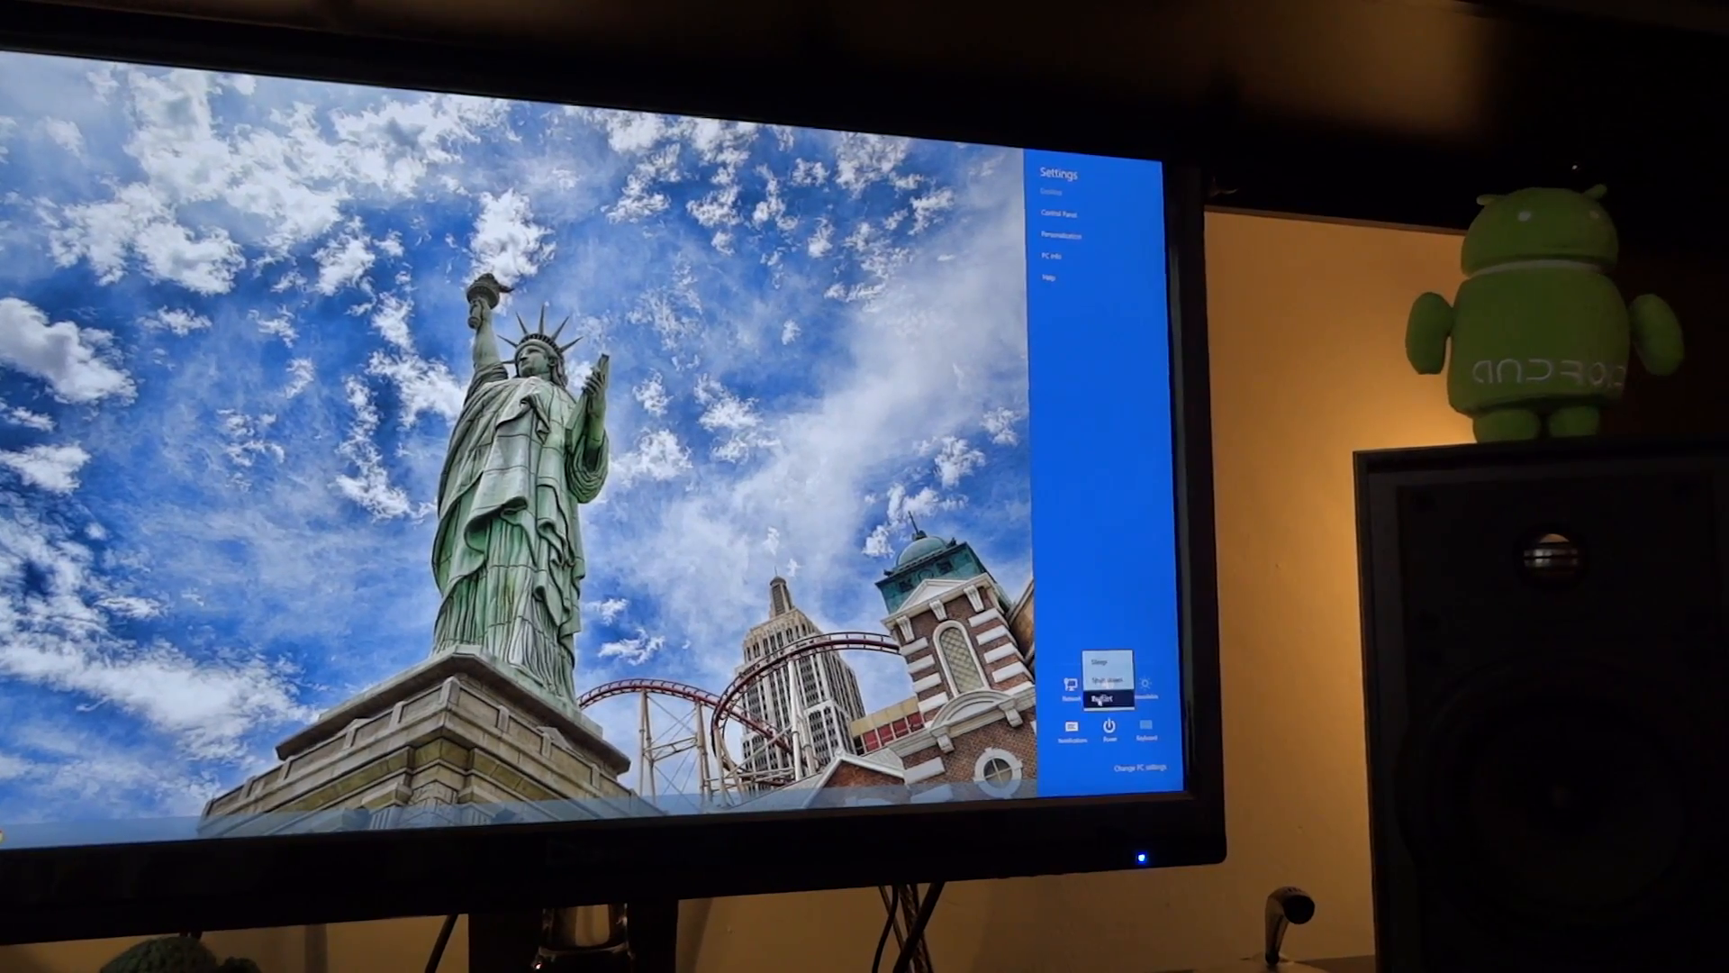
pyautogui.click(1098, 698)
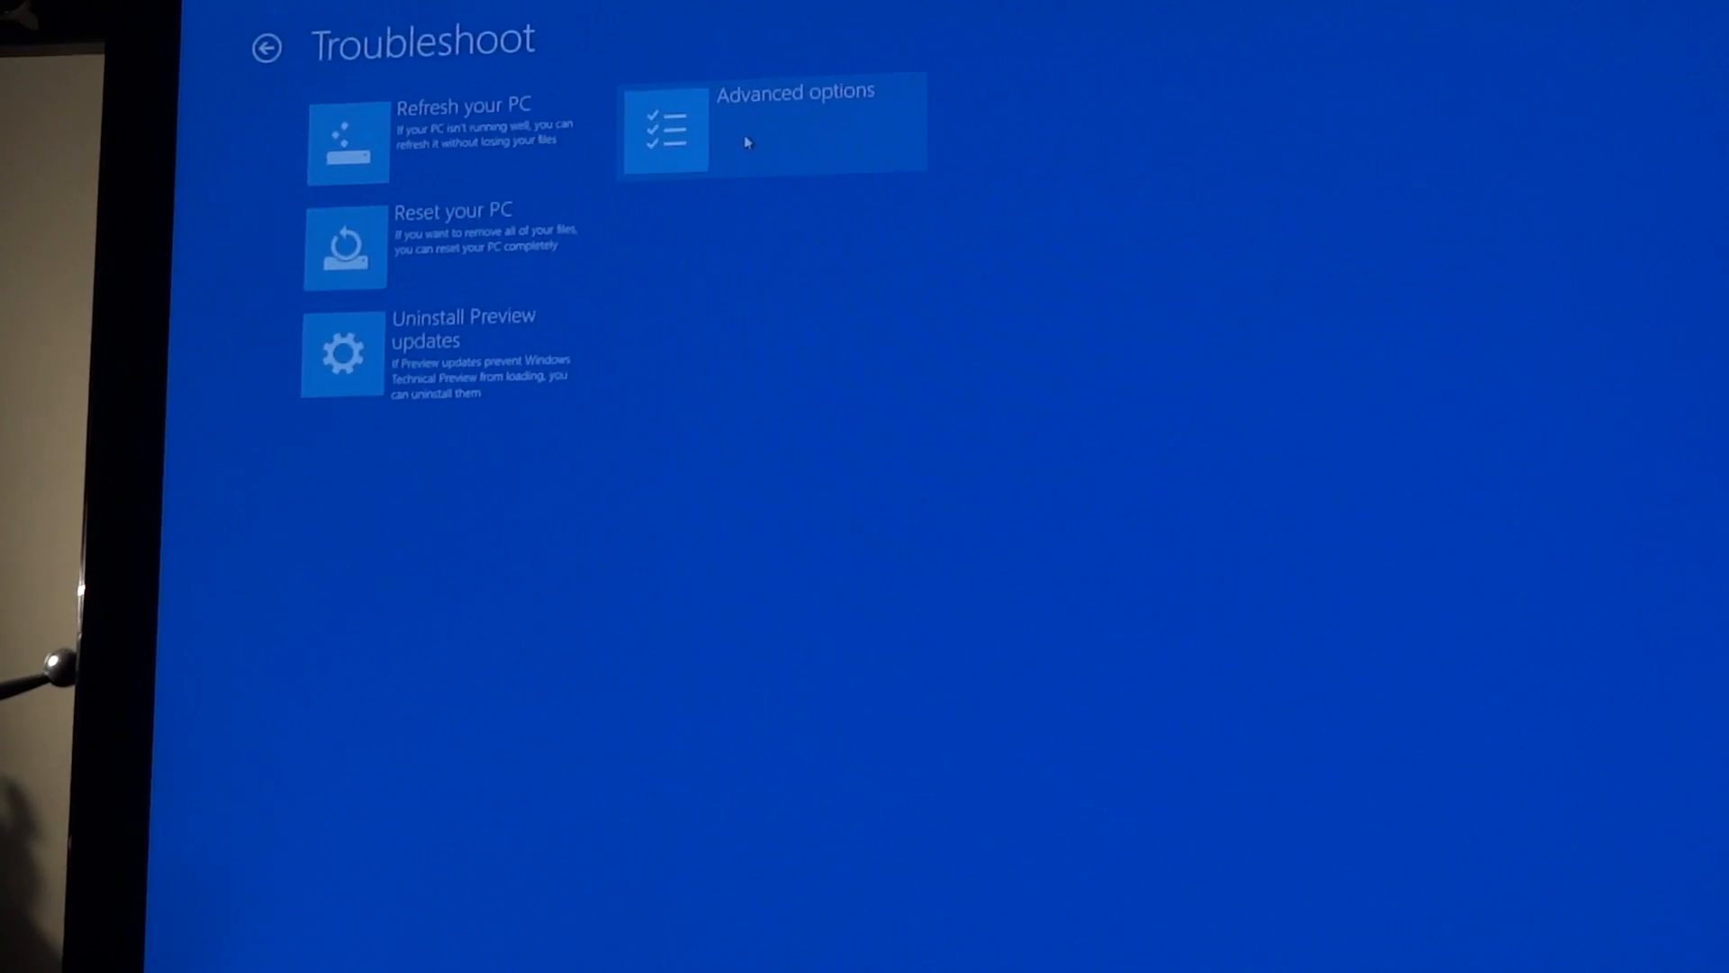
# Step: Reboot through Advanced options > Startup Settings with driver signature enforcement disabled
pyautogui.click(773, 126)
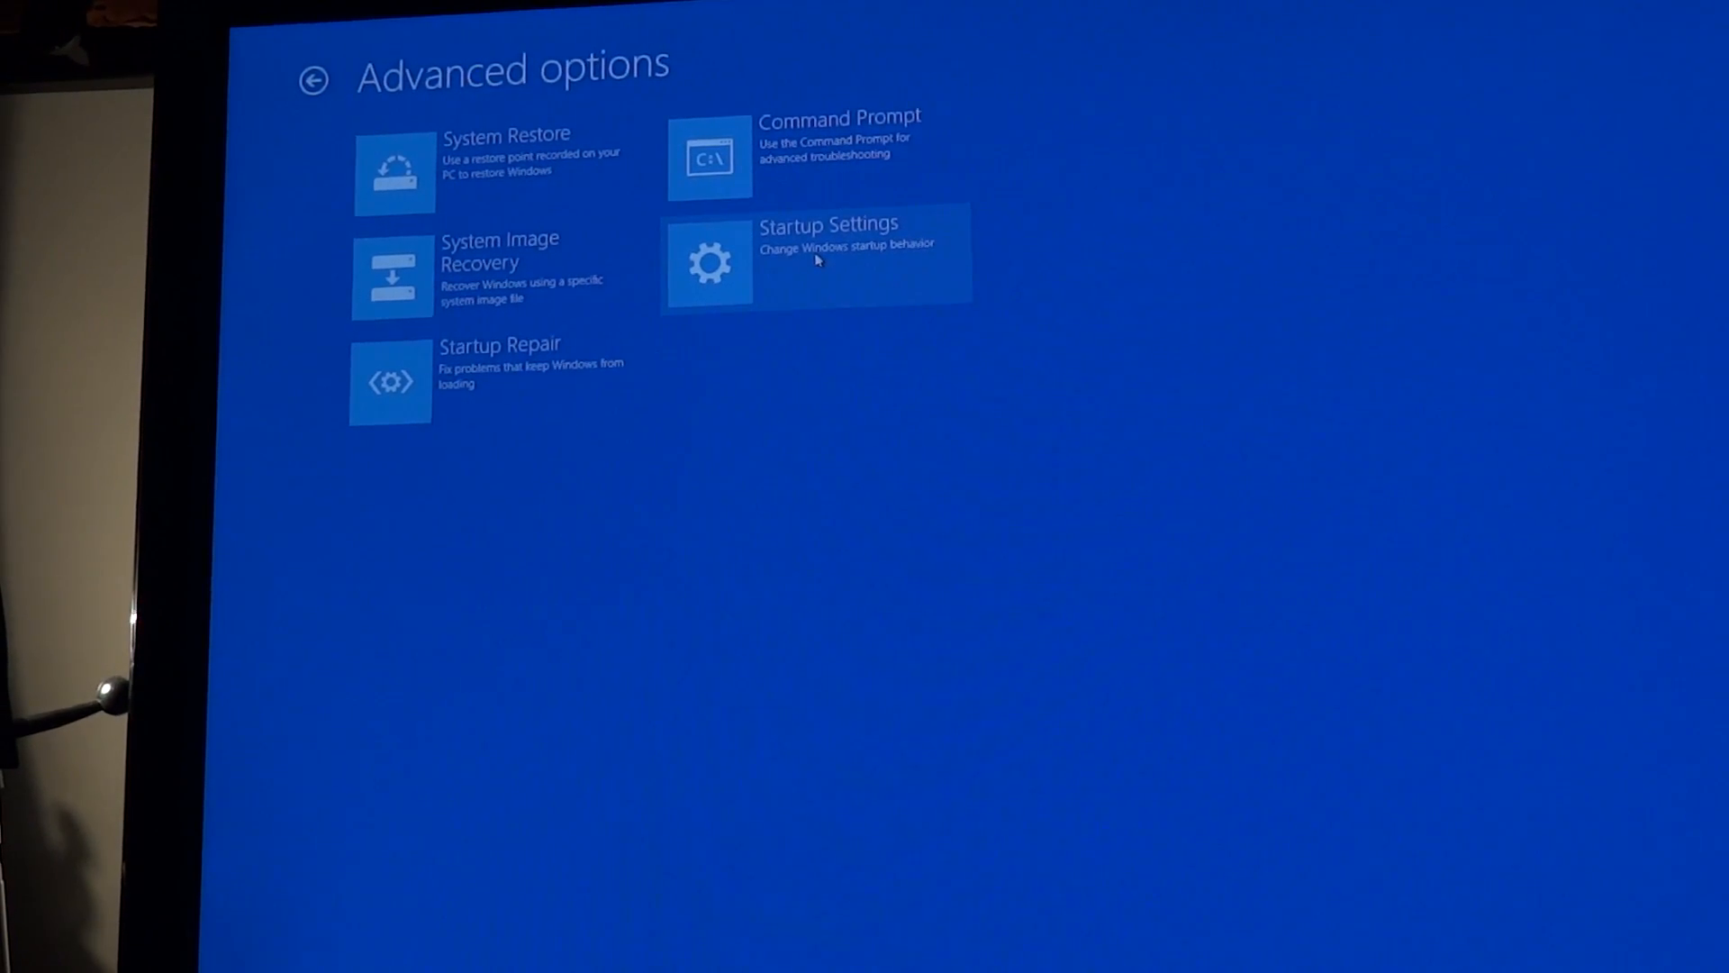
pyautogui.click(816, 261)
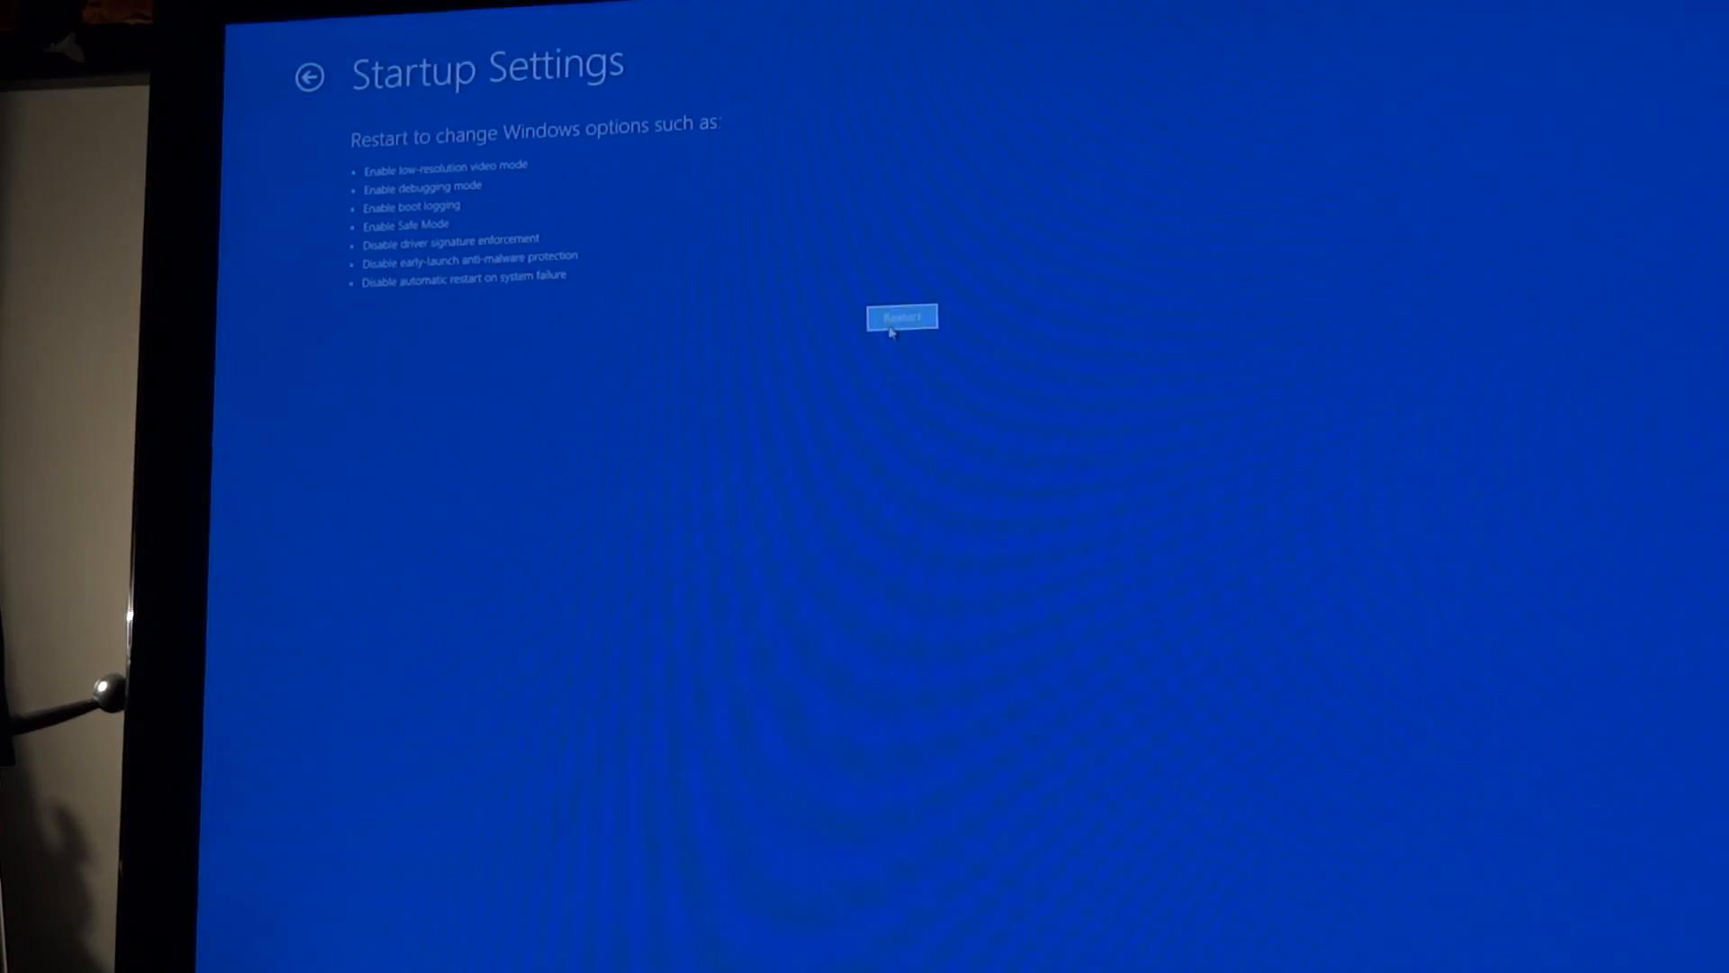
pyautogui.click(901, 317)
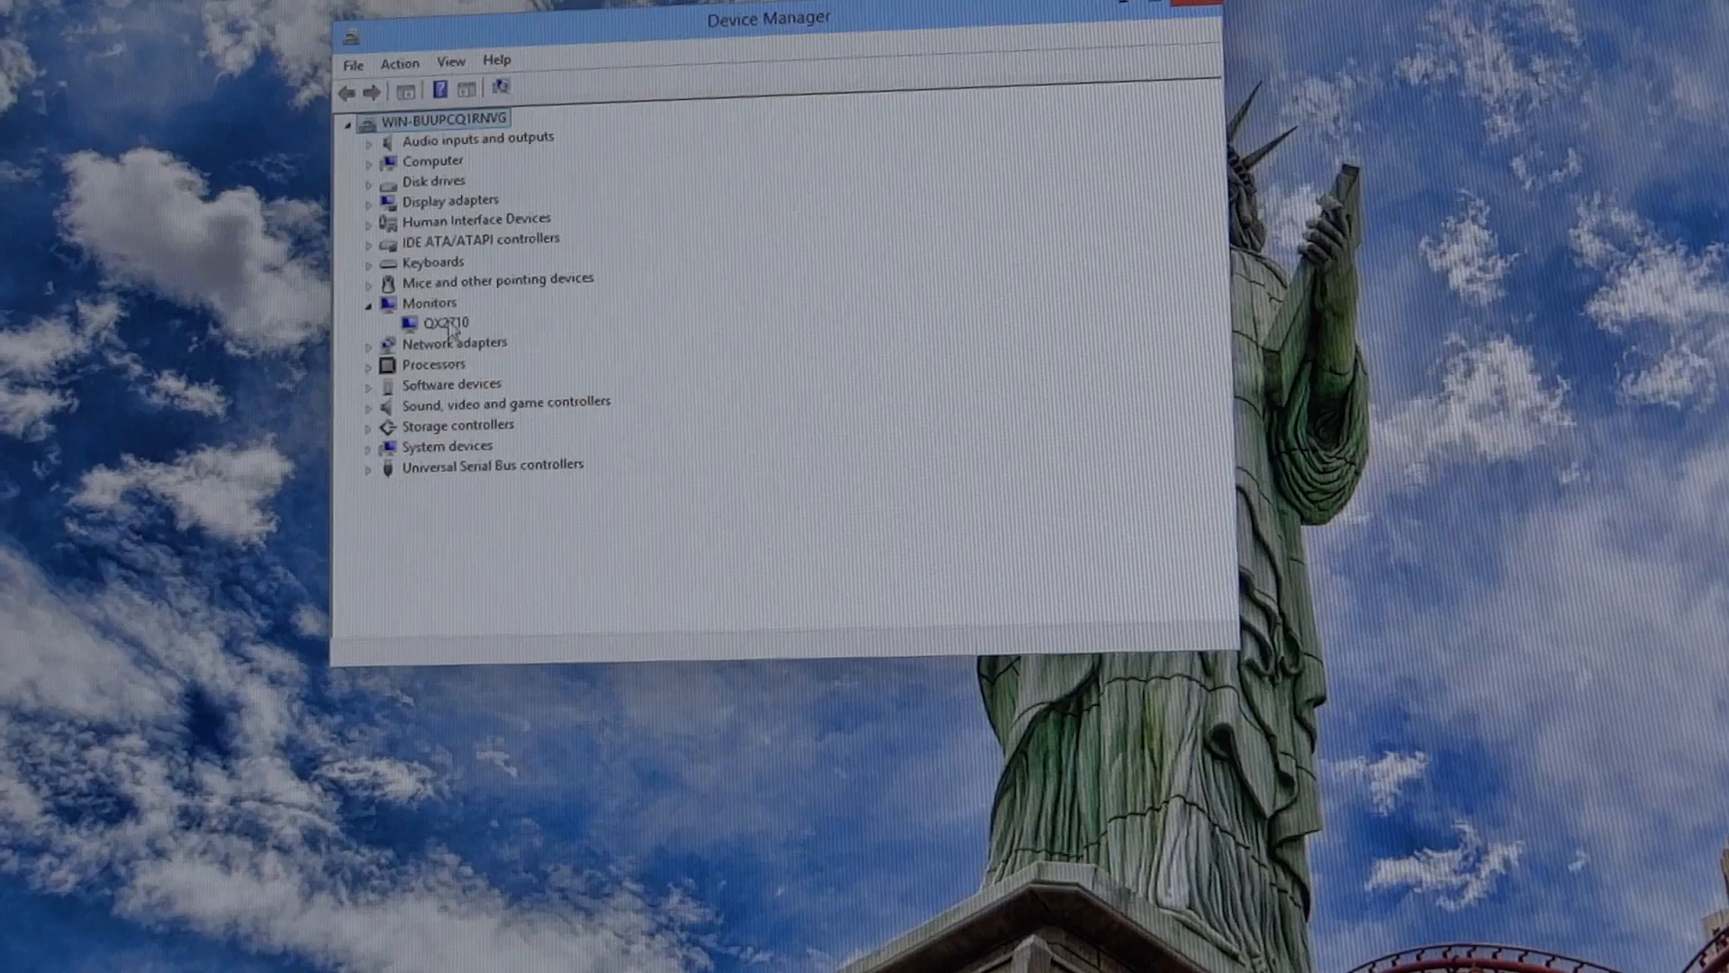
# Step: Bring up the QX2710 monitor's properties to update its driver from this computer
pyautogui.click(447, 321)
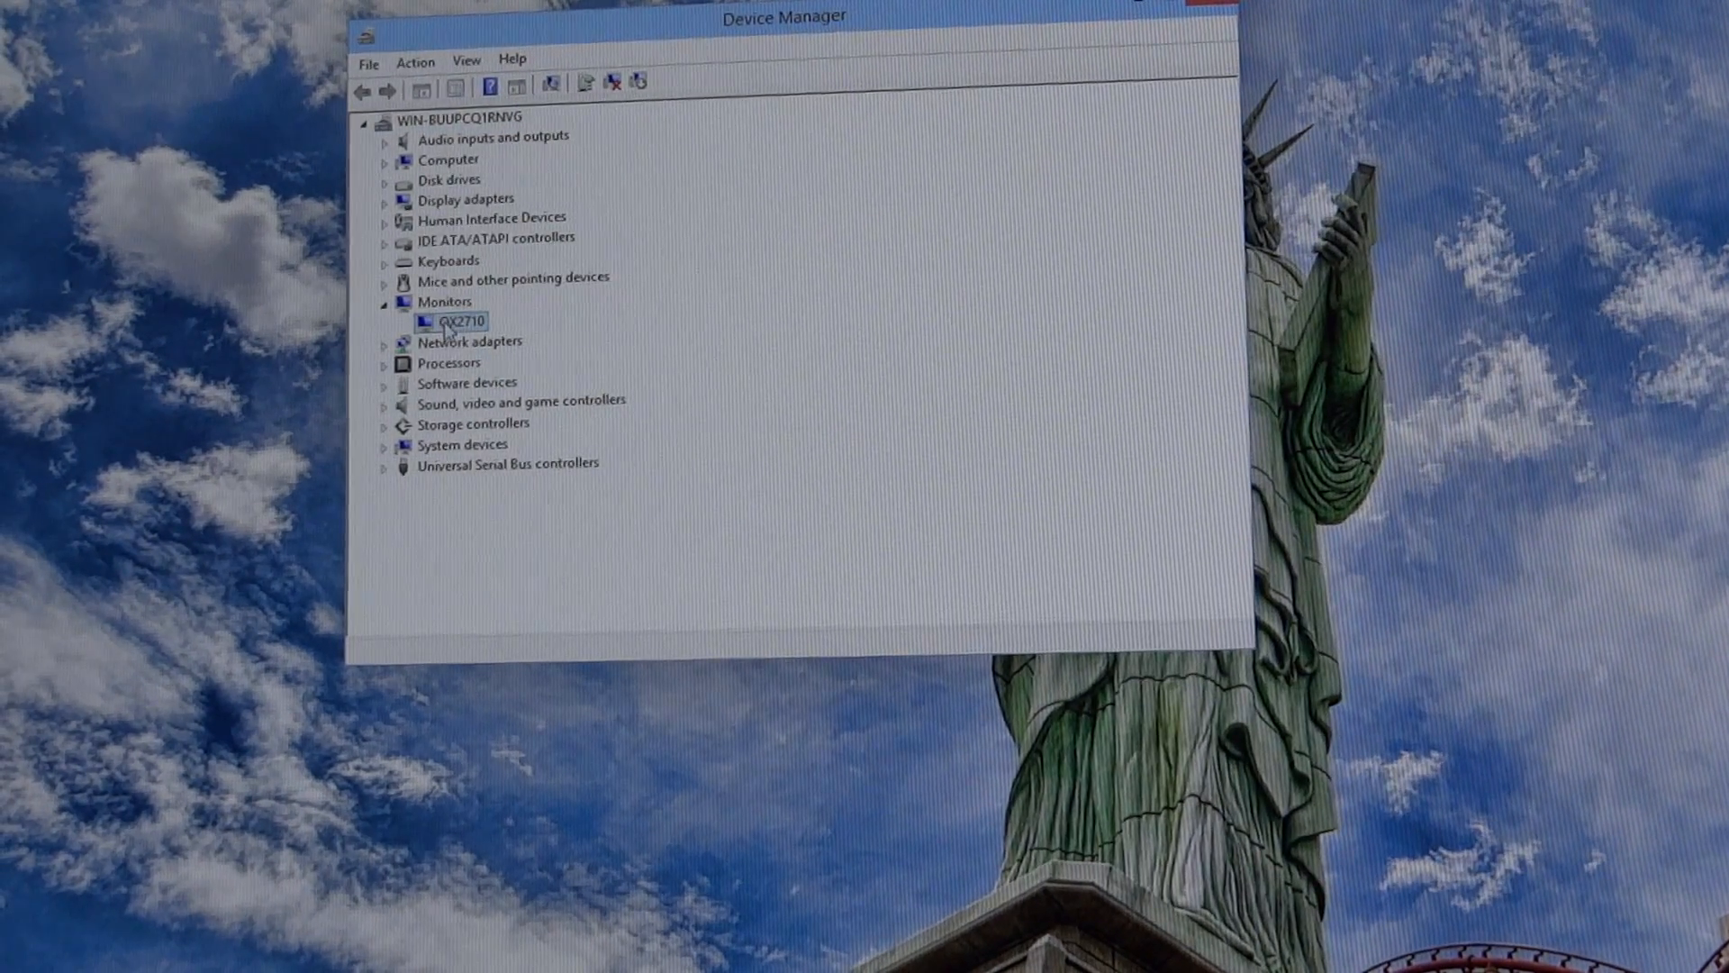
pyautogui.doubleClick(456, 321)
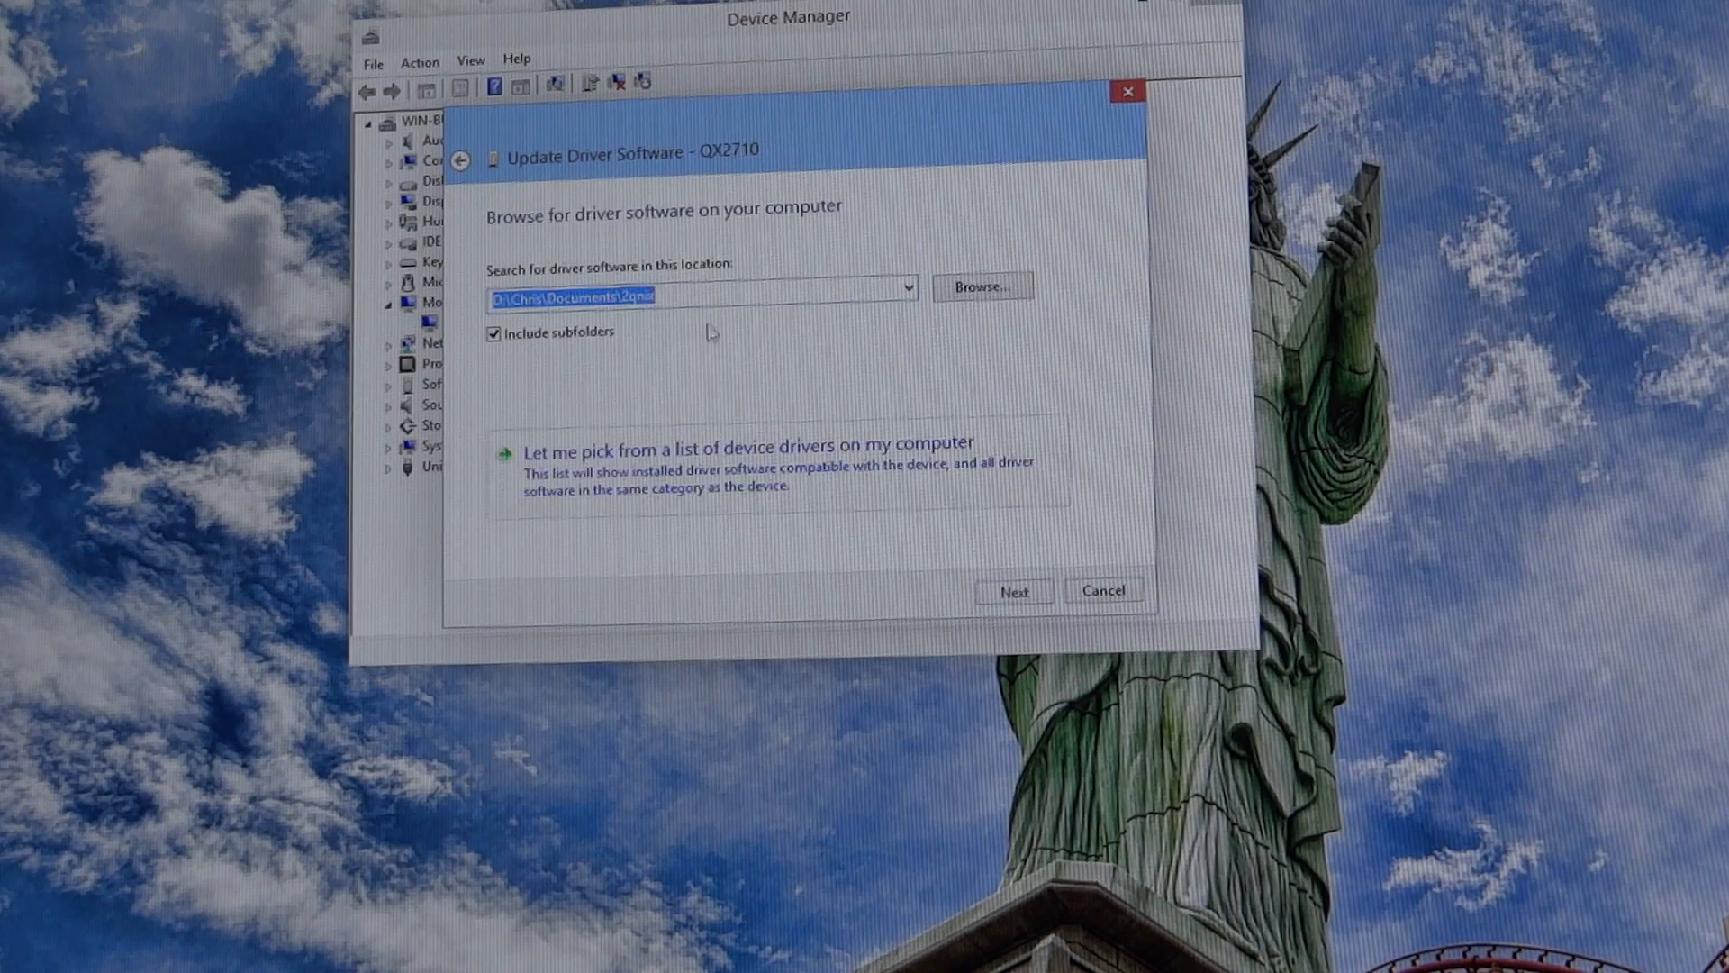
# Step: Install the unsigned QX2710 driver via Have Disk from the qnix .inf and close the success notice
pyautogui.click(749, 445)
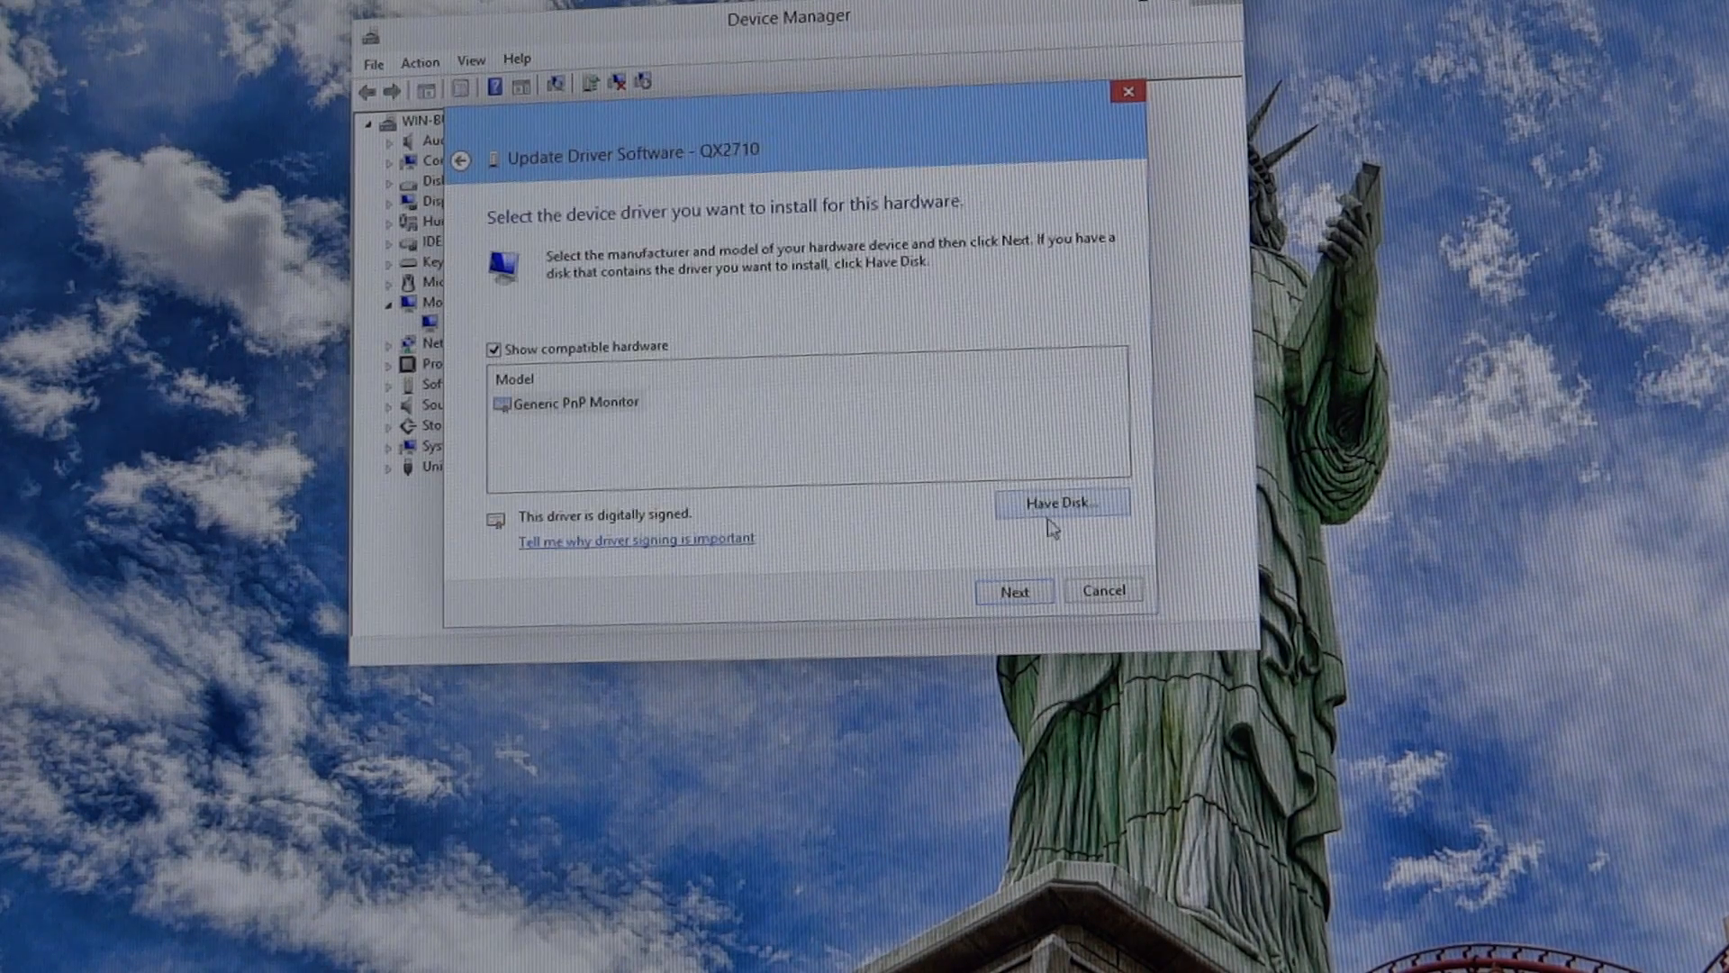
pyautogui.click(1059, 502)
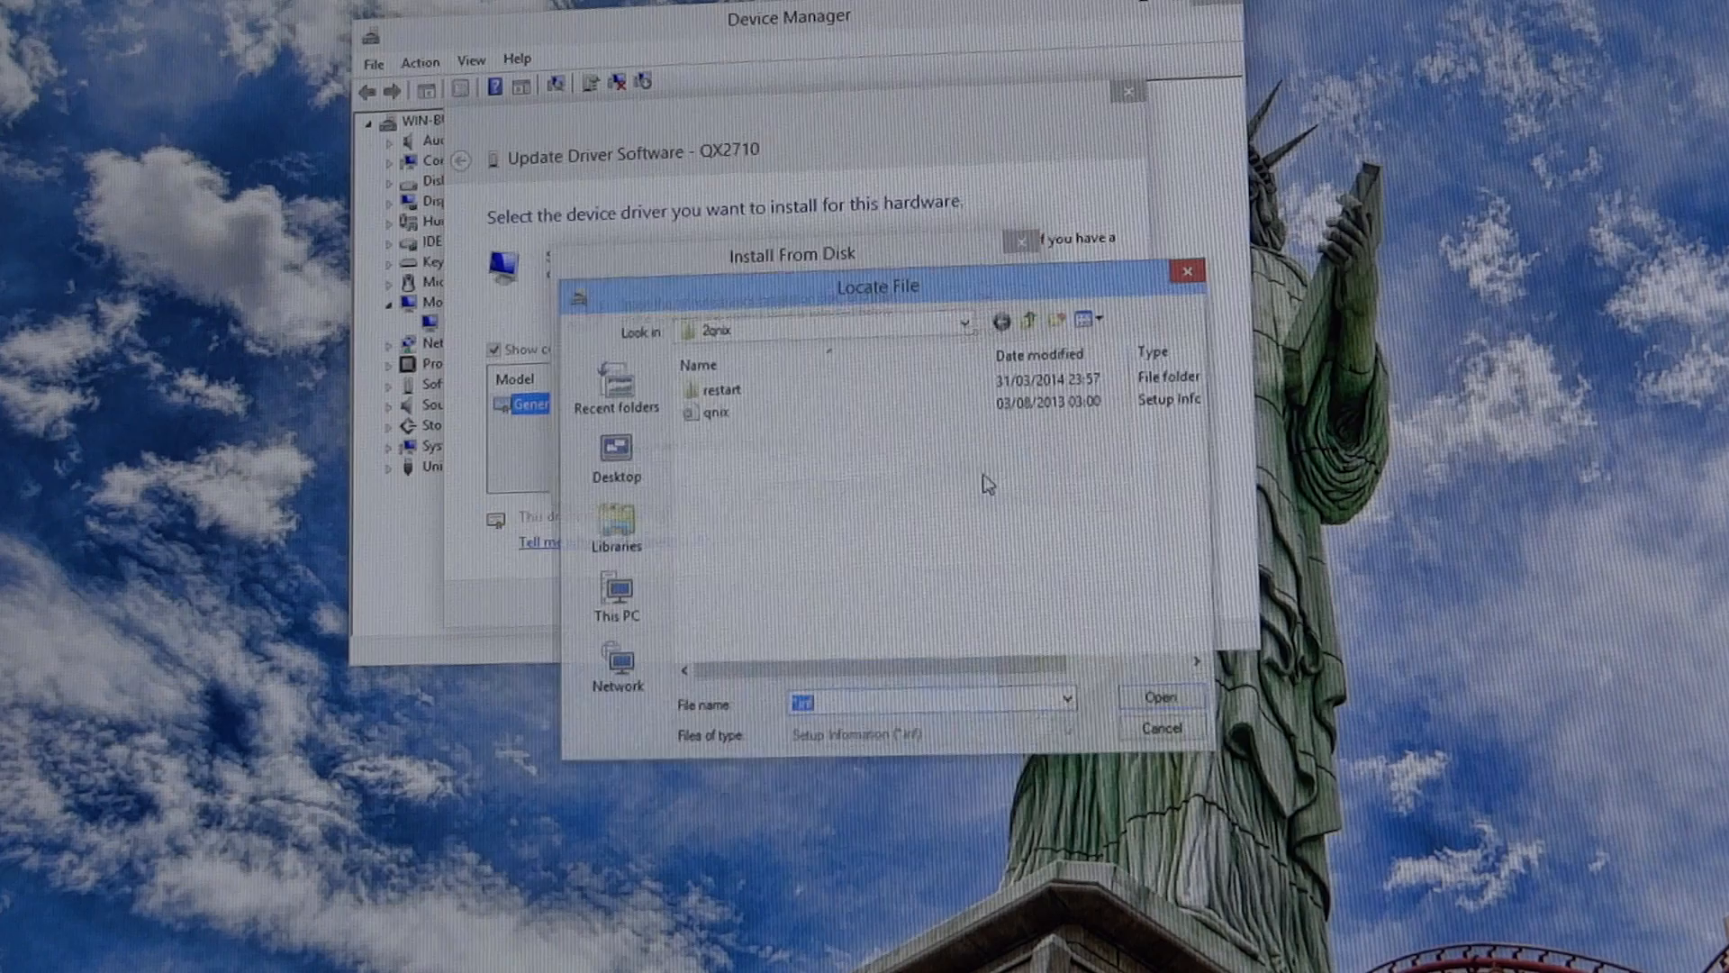
pyautogui.click(1160, 695)
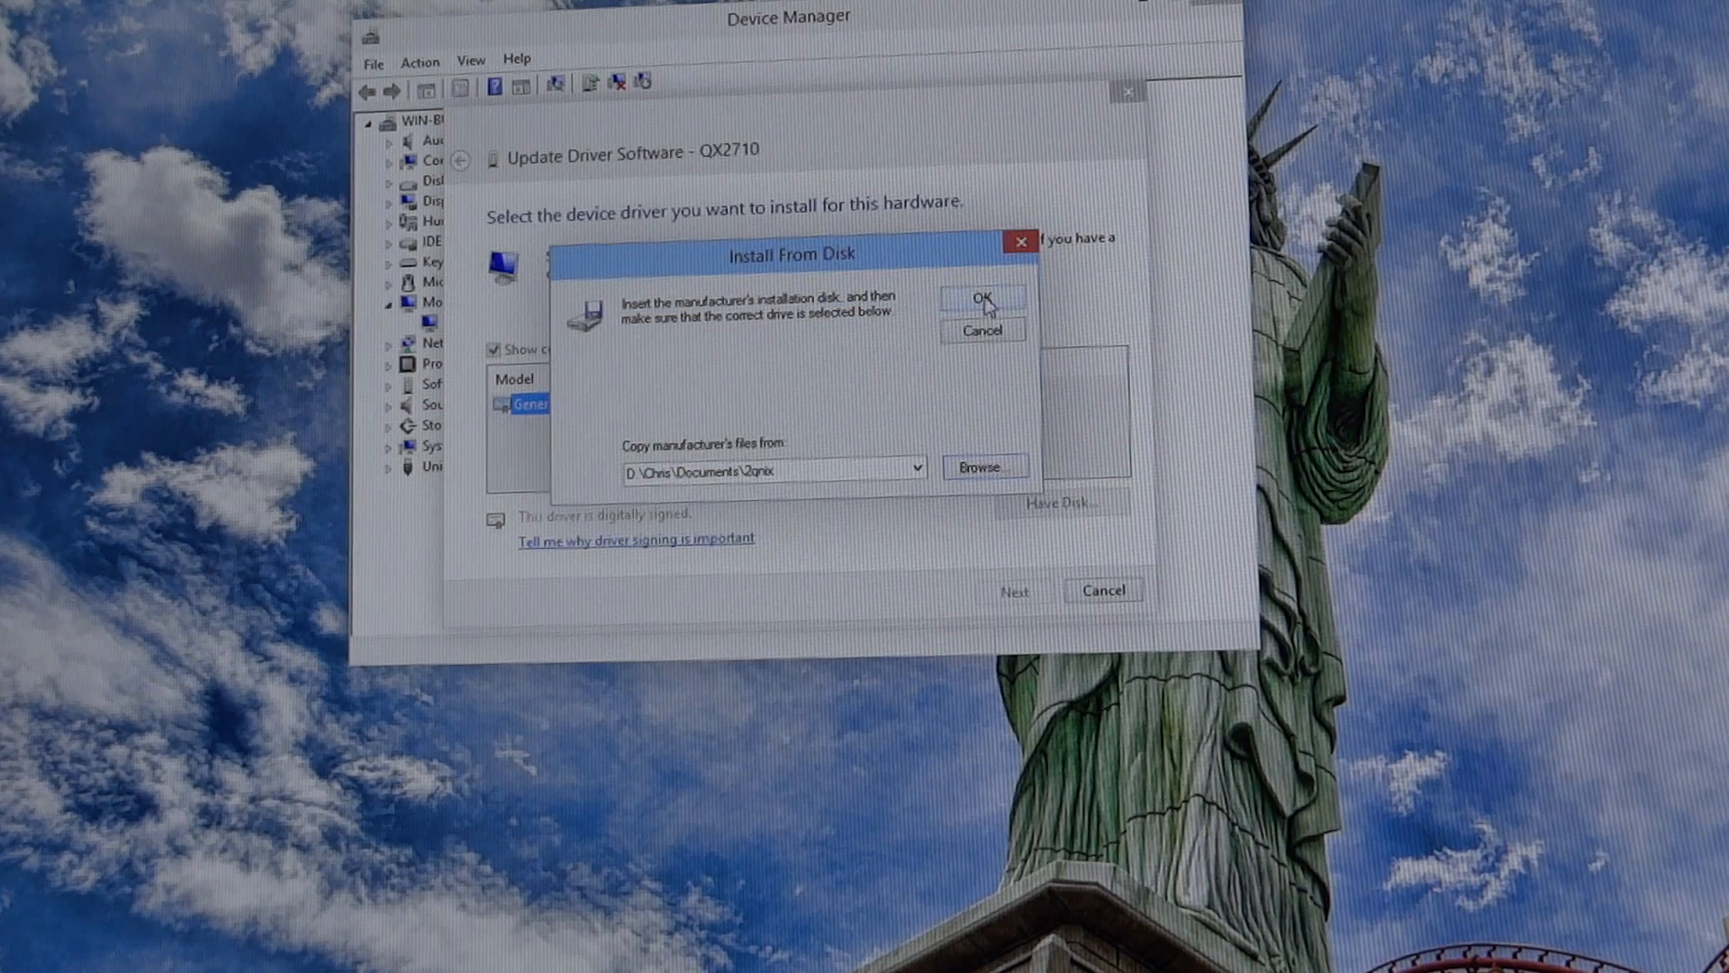
pyautogui.click(983, 301)
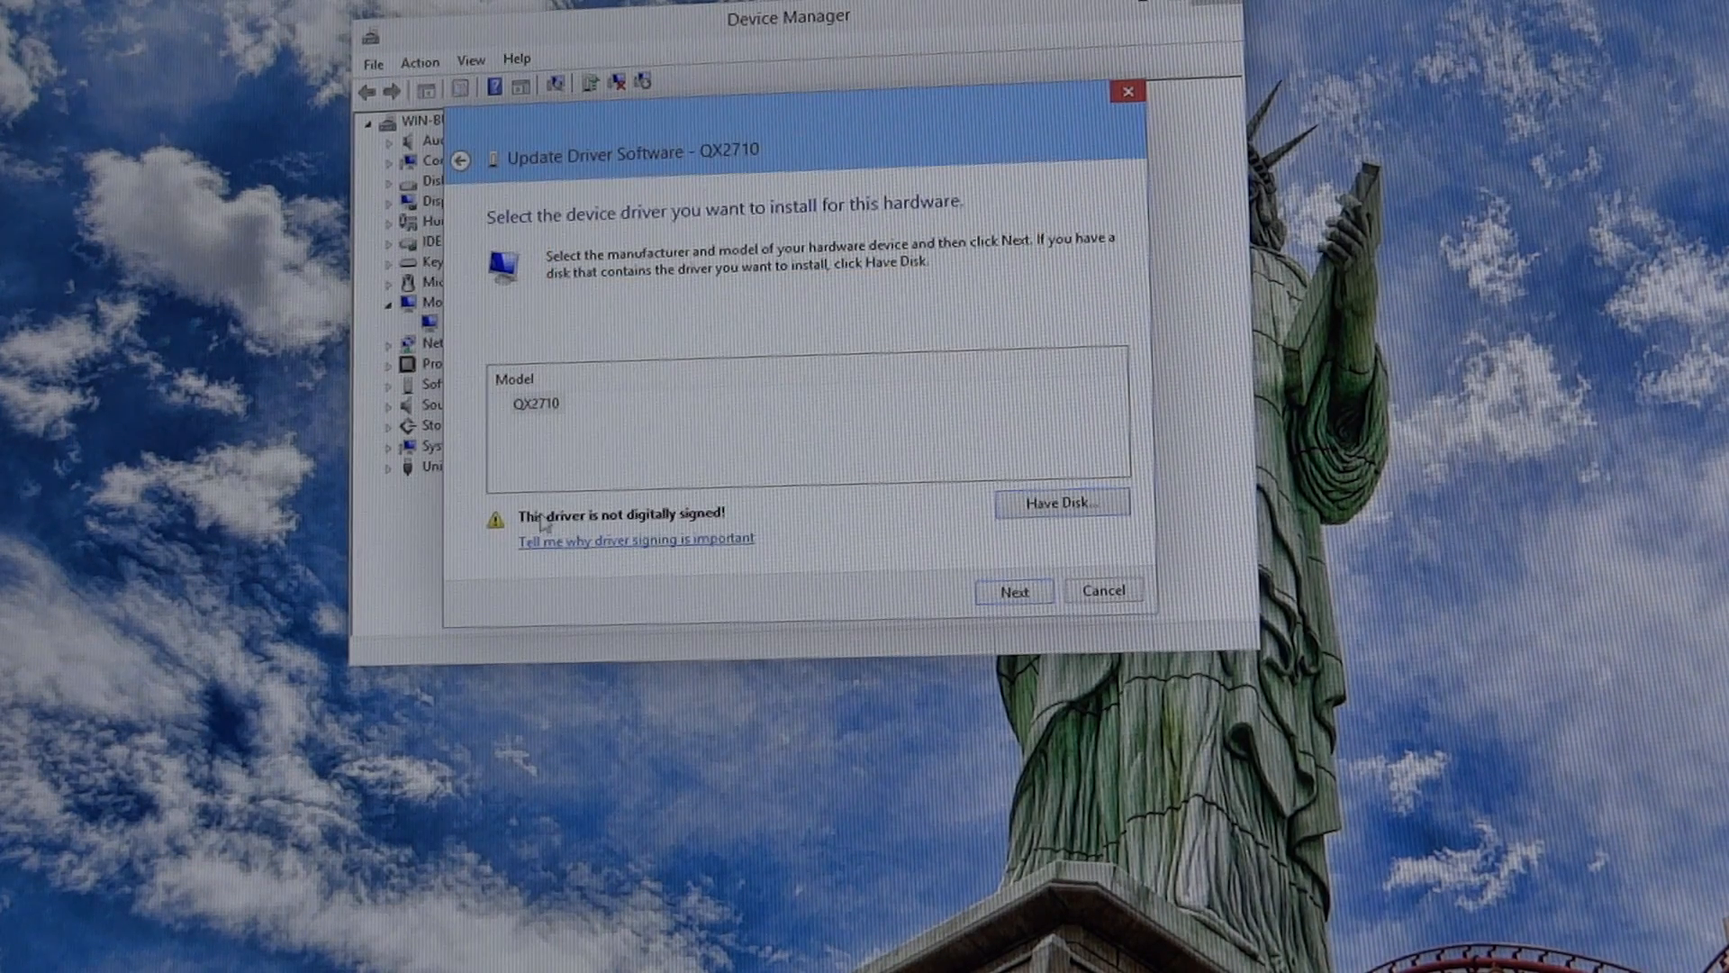
pyautogui.click(1011, 591)
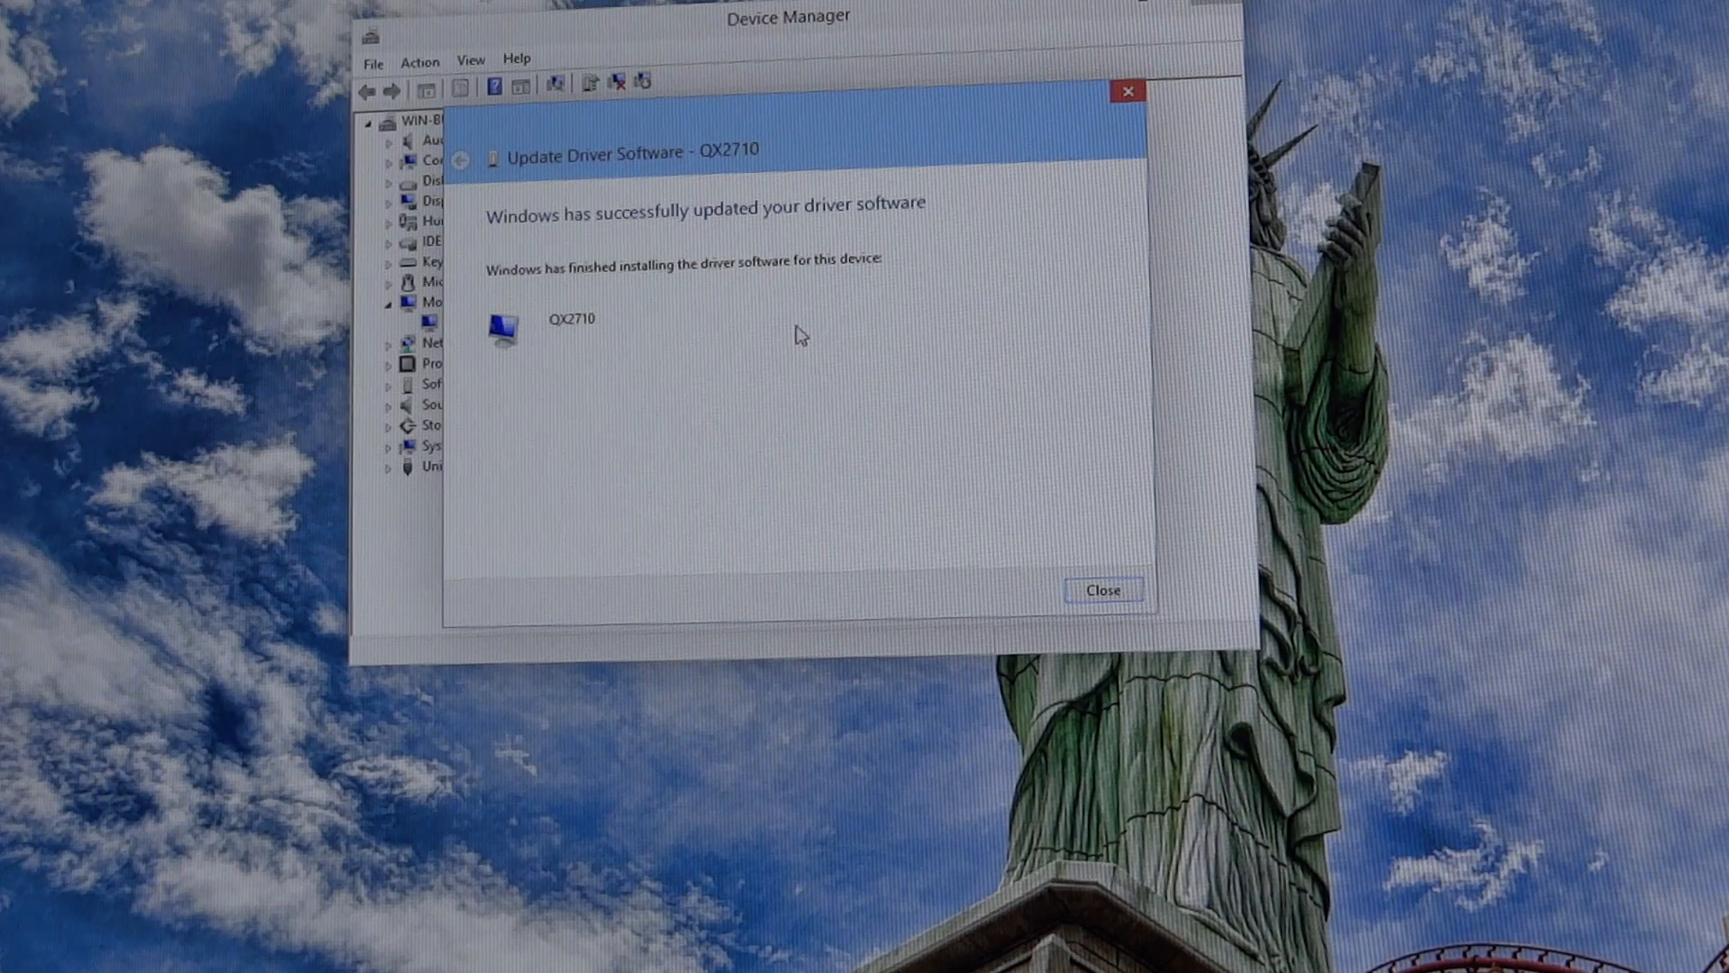
pyautogui.click(1099, 589)
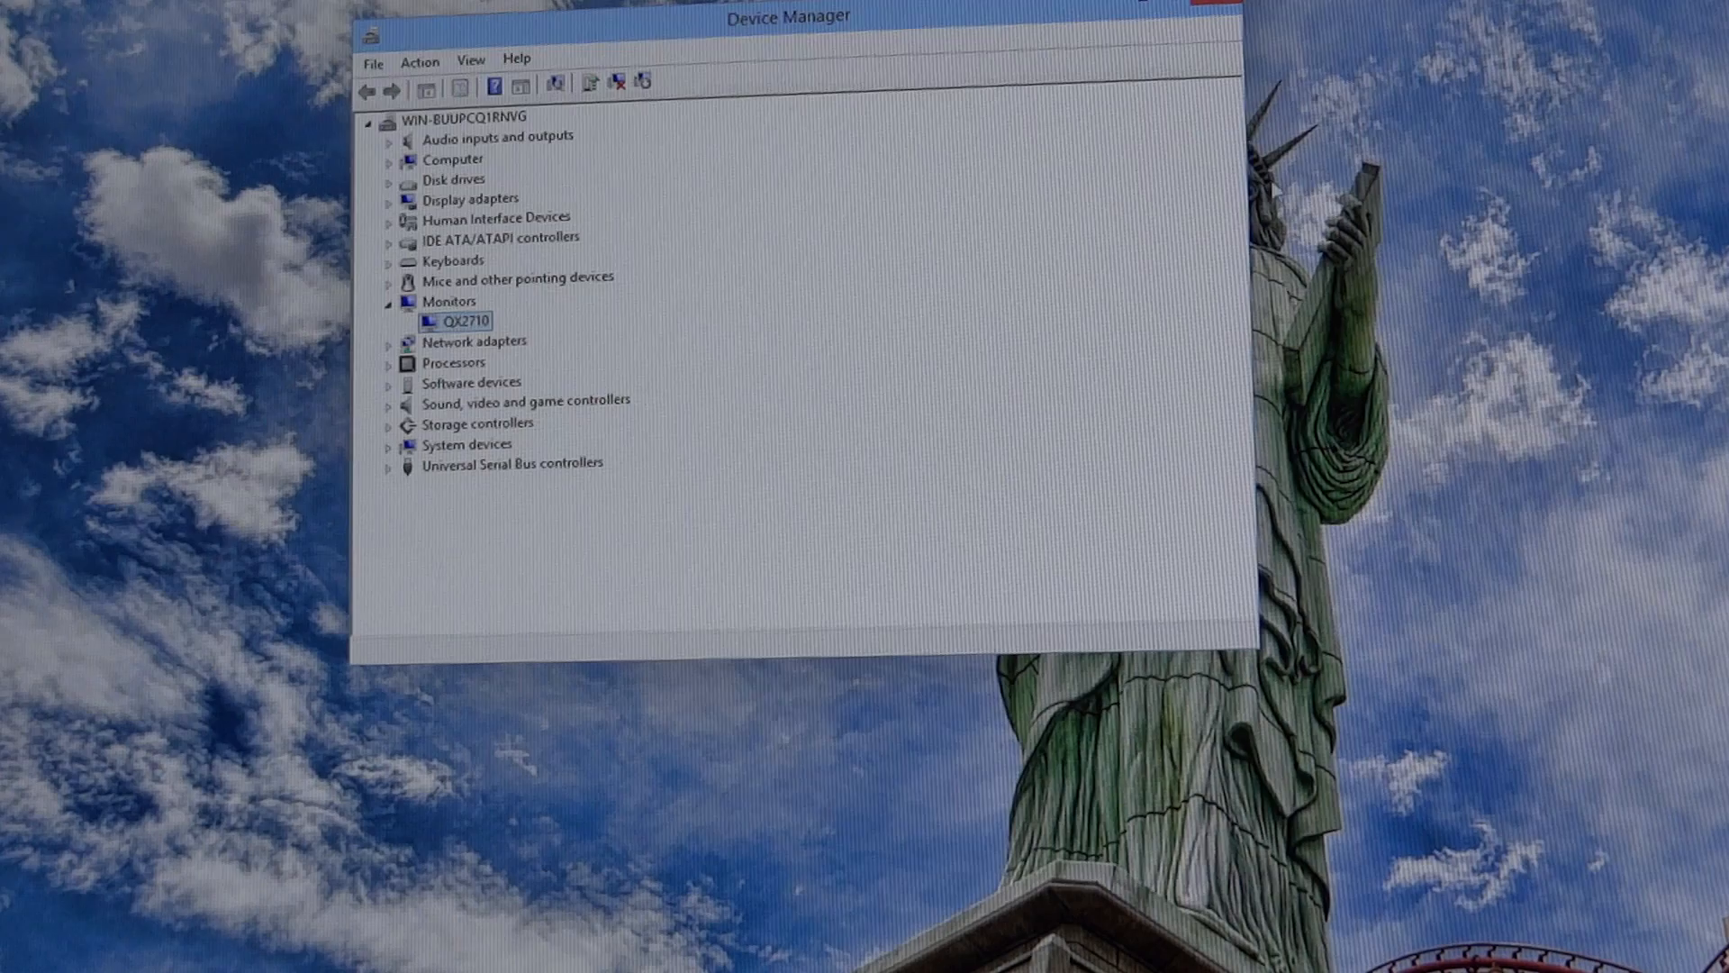
pyautogui.moveTo(1124, 342)
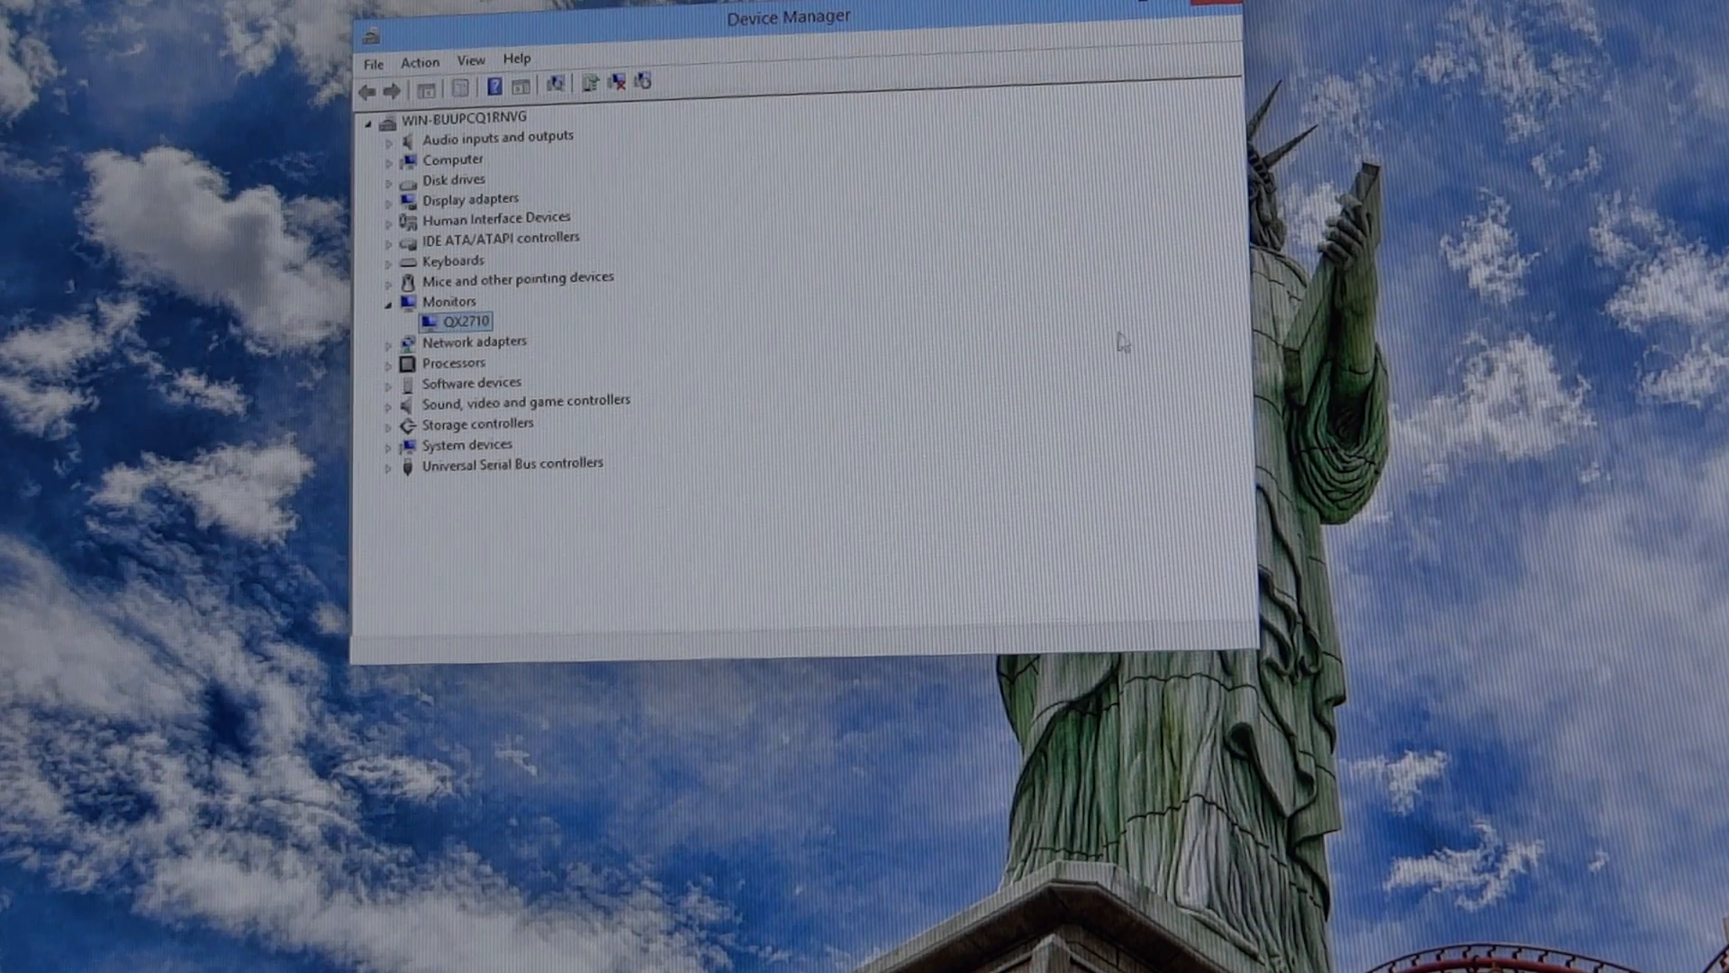